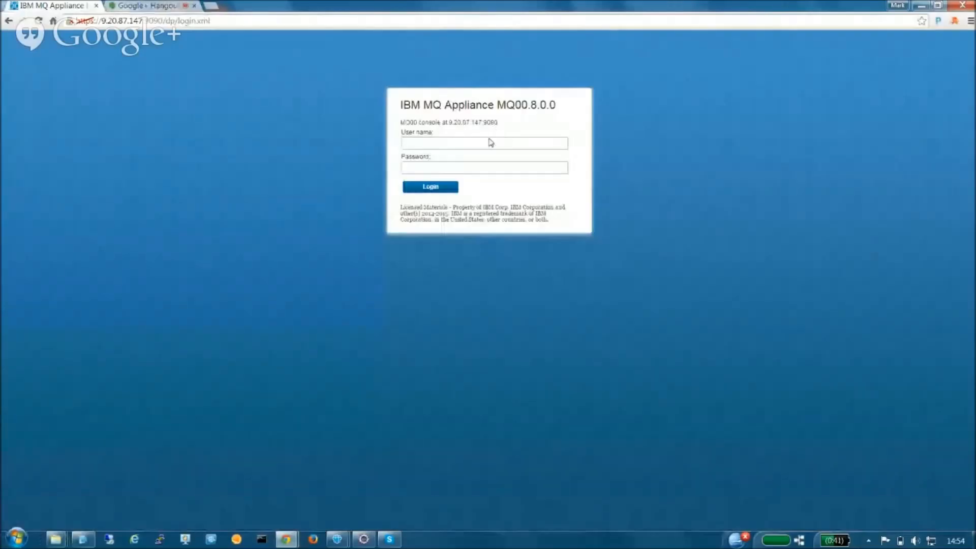
Log in to the MQ Appliance console as user admin.
type("a")
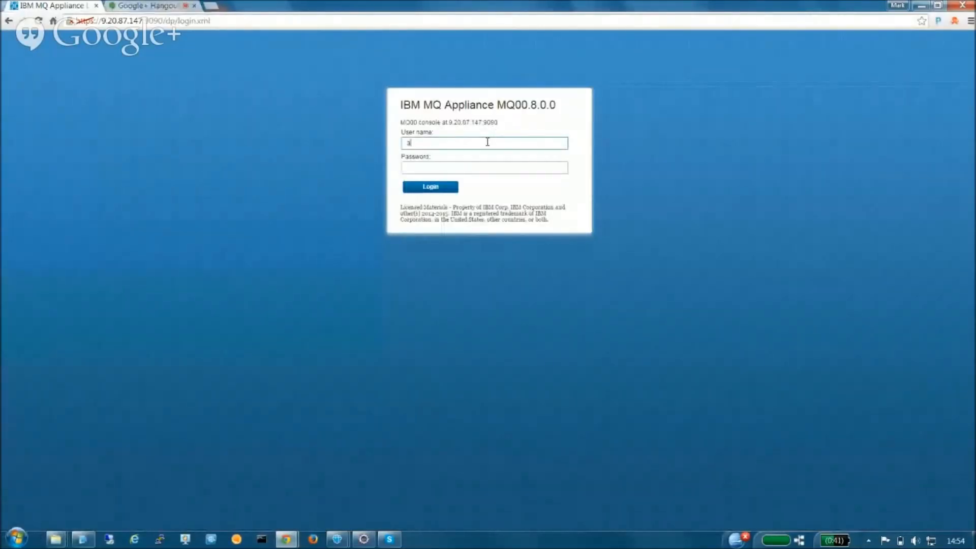
type("dmin")
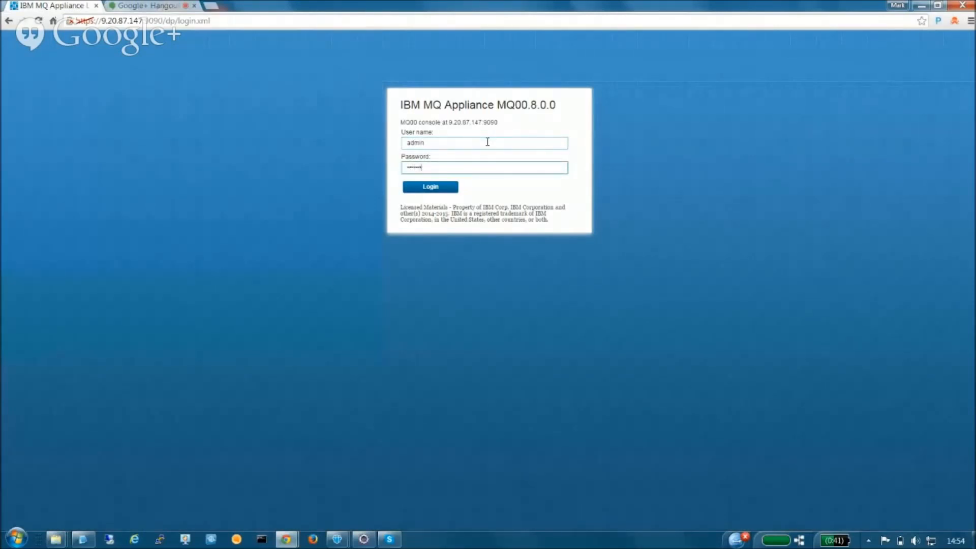
left_click(430, 187)
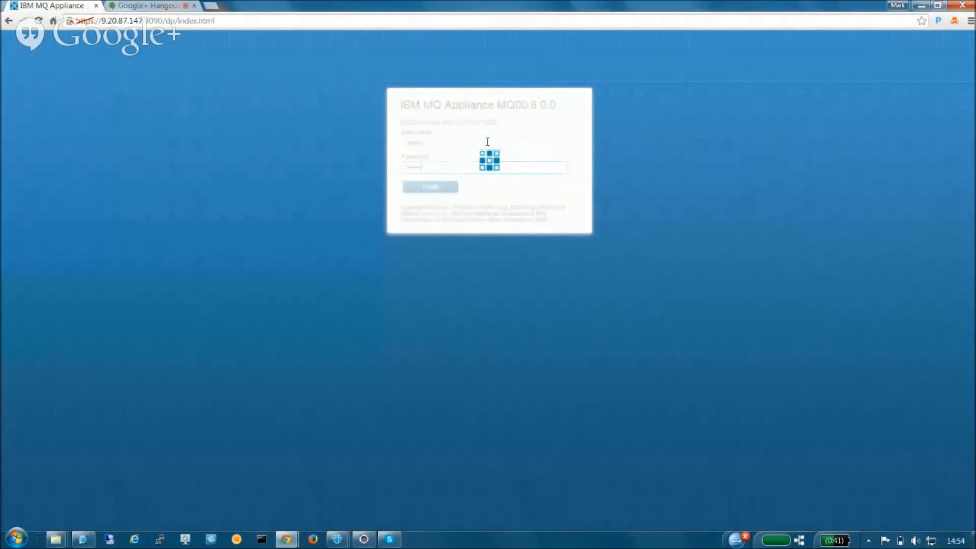
left_click(430, 187)
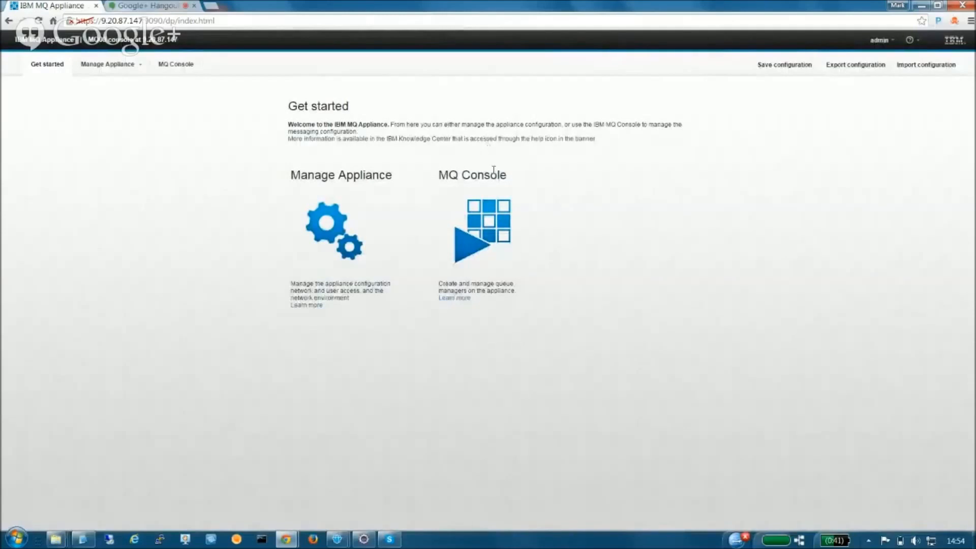
mouse_move(485, 224)
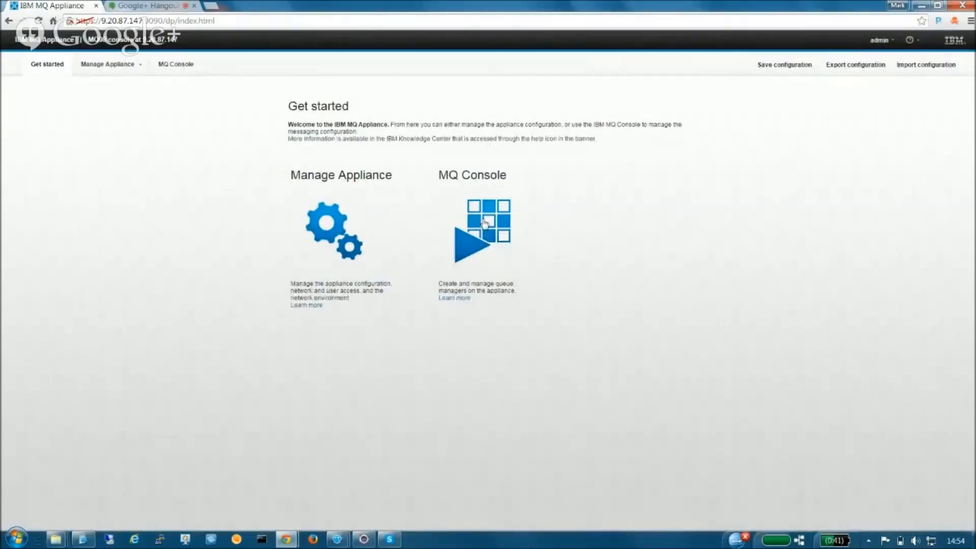
mouse_move(478, 221)
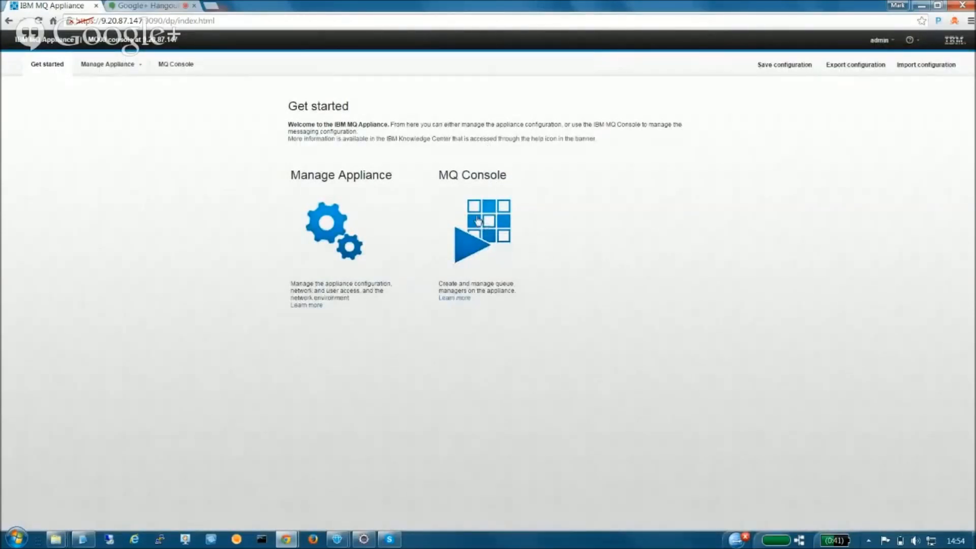
Launch MQ Console from the Get started page to view the queue managers list.
left_click(483, 231)
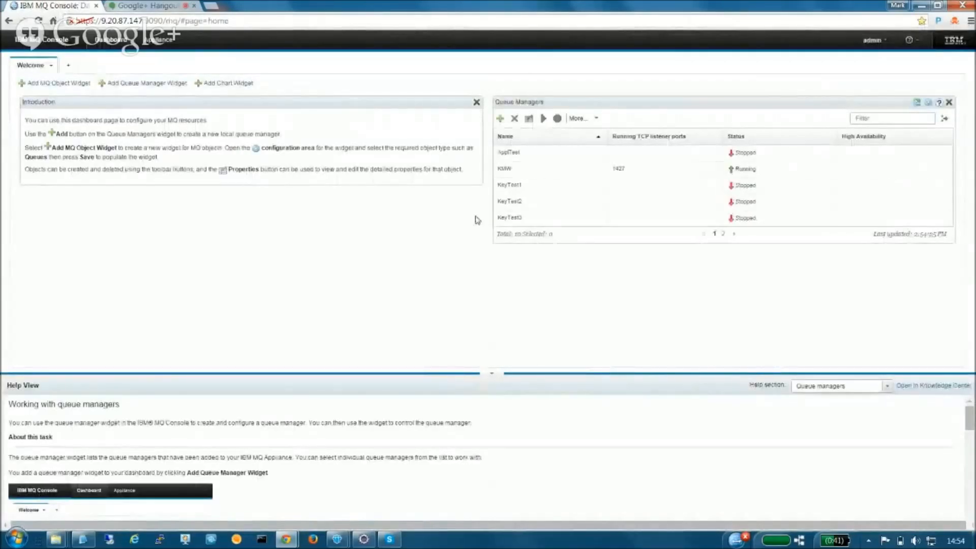
mouse_move(465, 222)
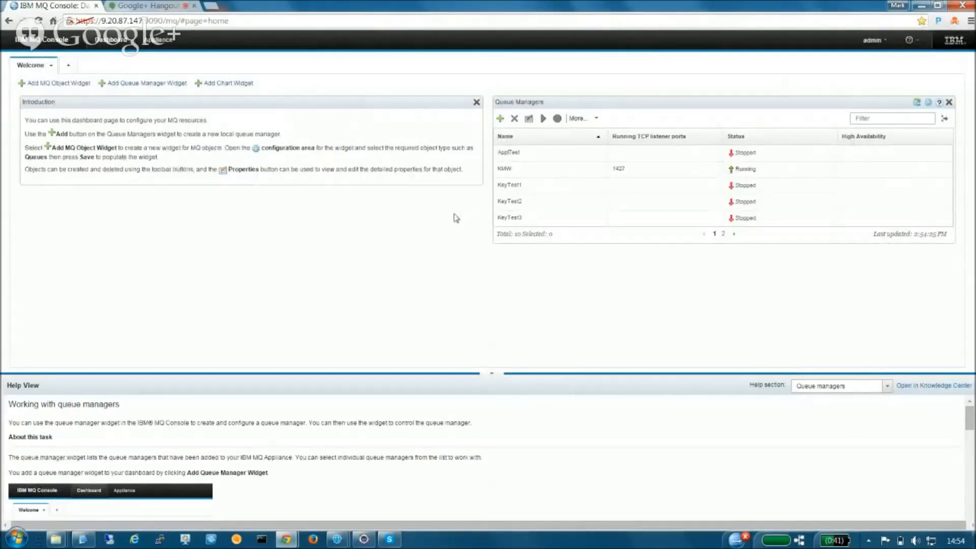
mouse_move(453, 216)
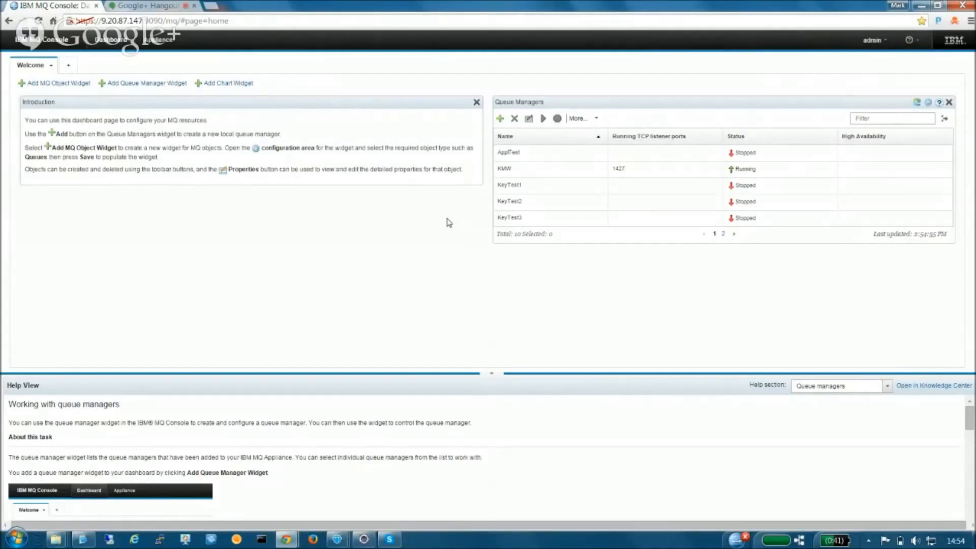
mouse_move(421, 220)
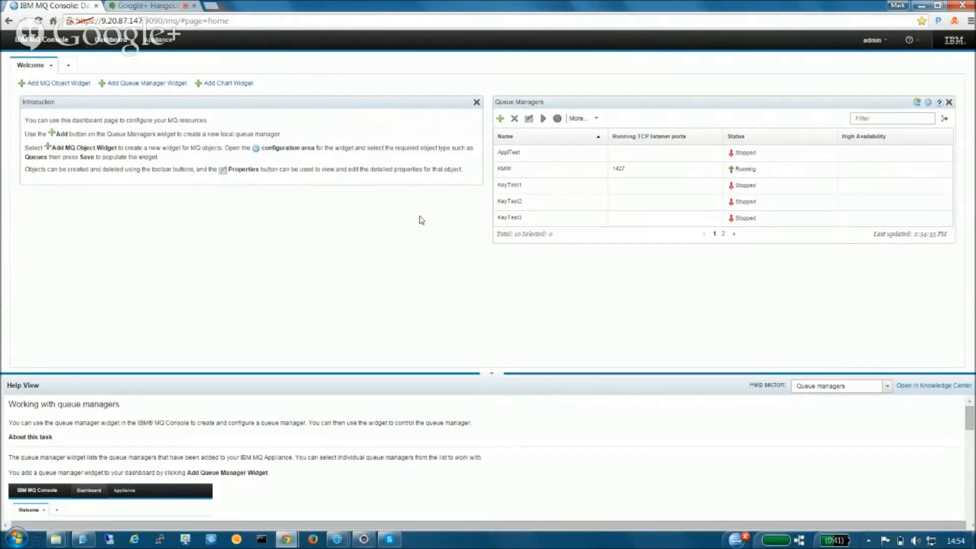
mouse_move(434, 216)
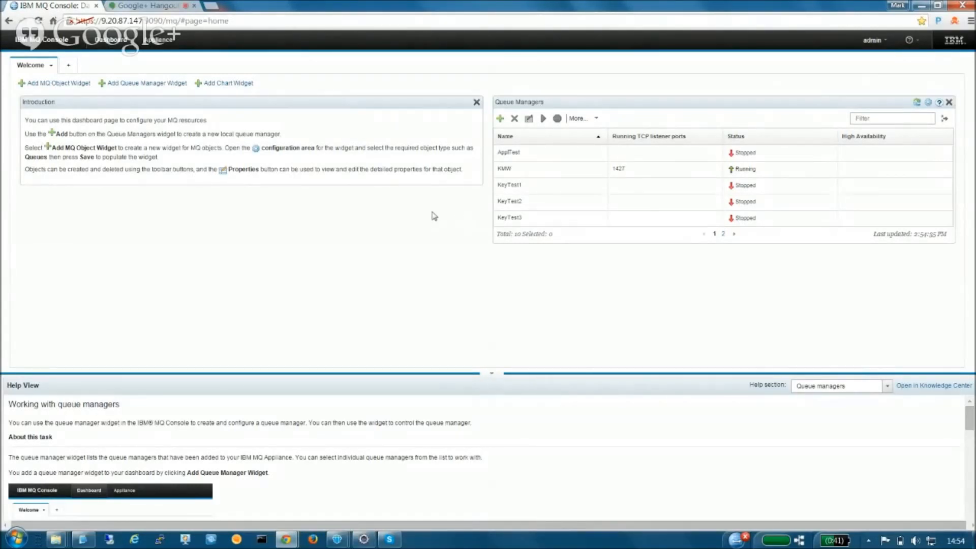
mouse_move(314, 257)
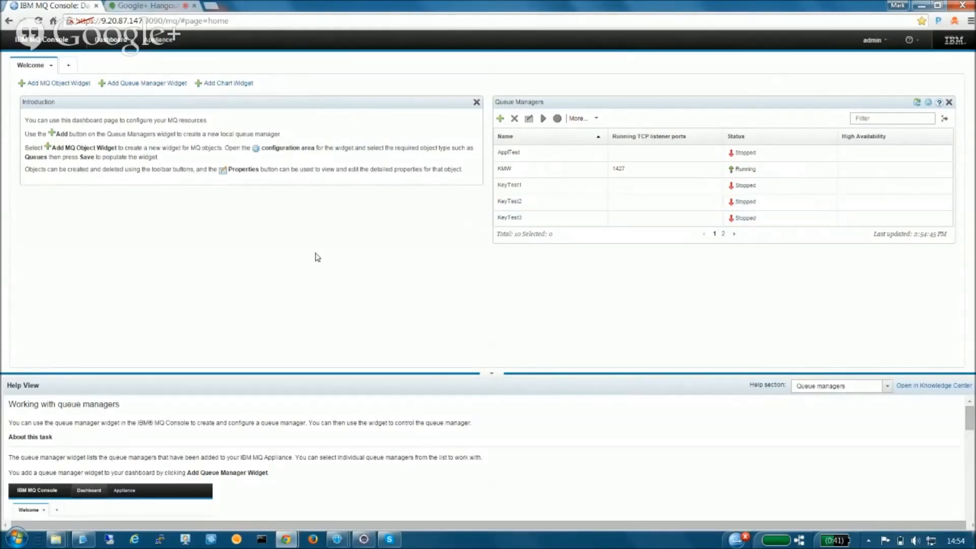
mouse_move(90, 72)
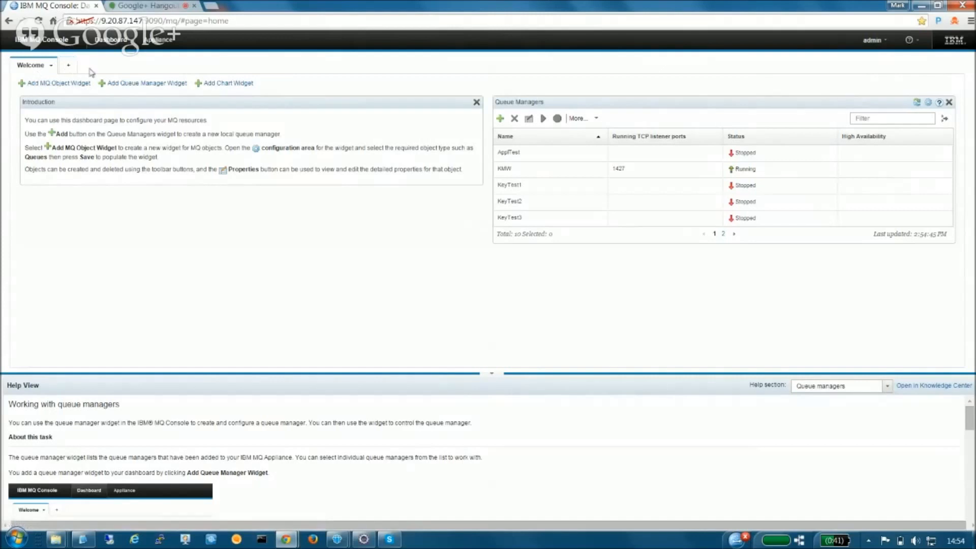
mouse_move(320, 229)
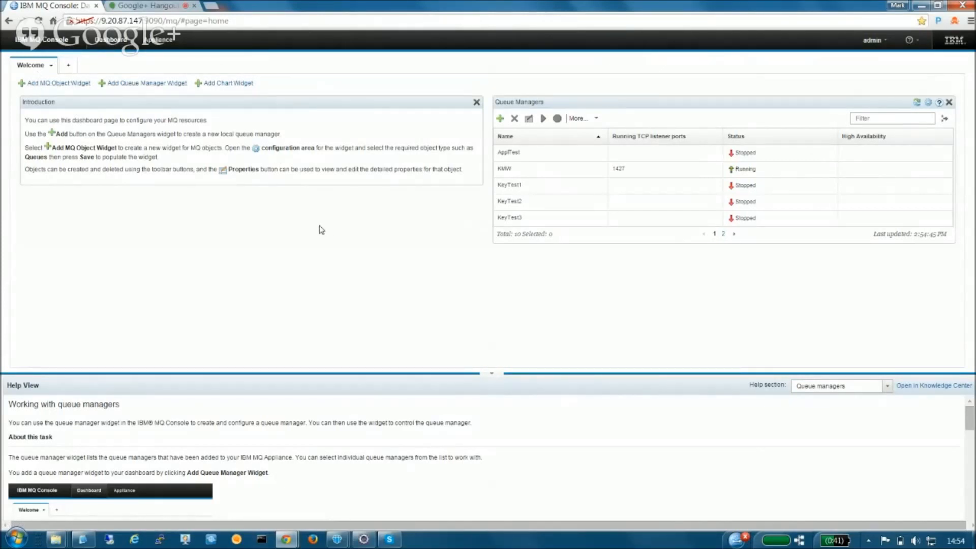
mouse_move(507, 286)
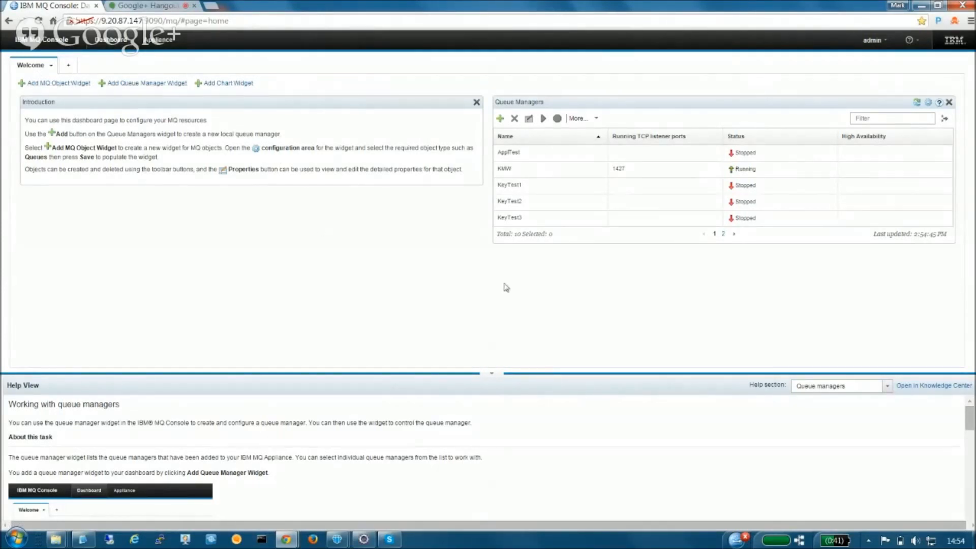
mouse_move(533, 279)
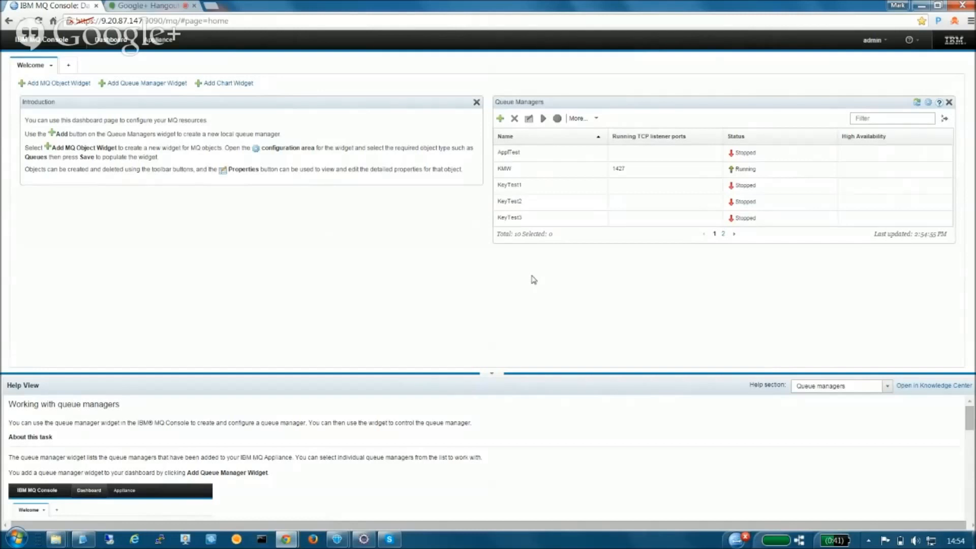
mouse_move(783, 319)
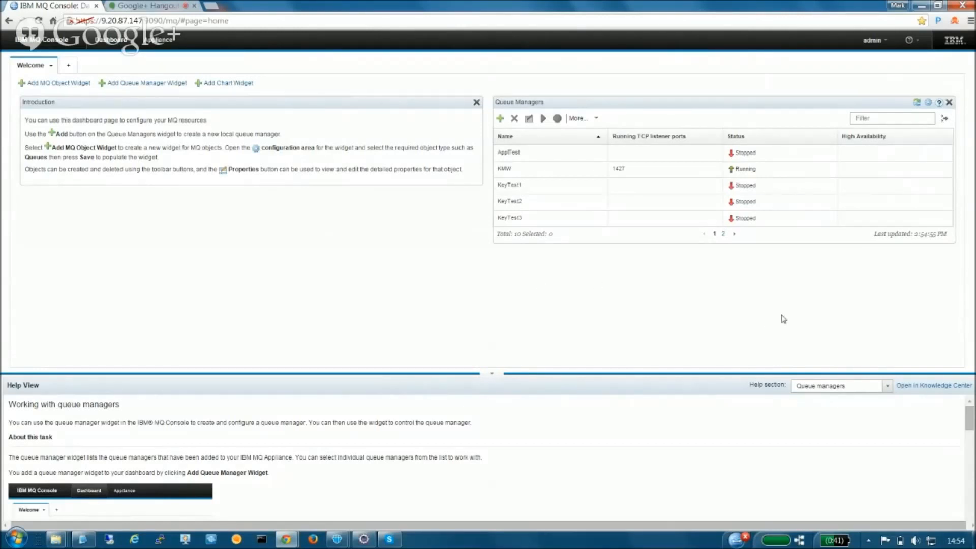
mouse_move(644, 99)
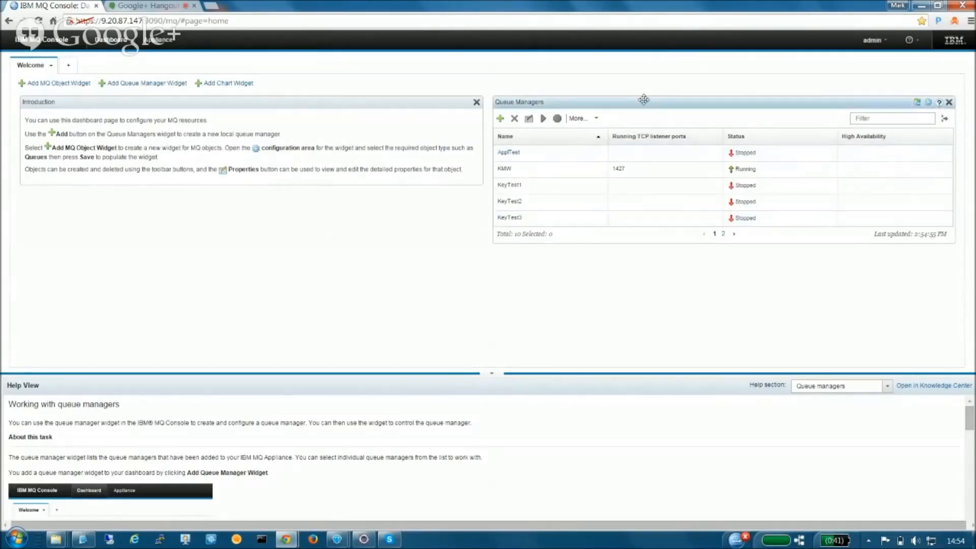
mouse_move(239, 130)
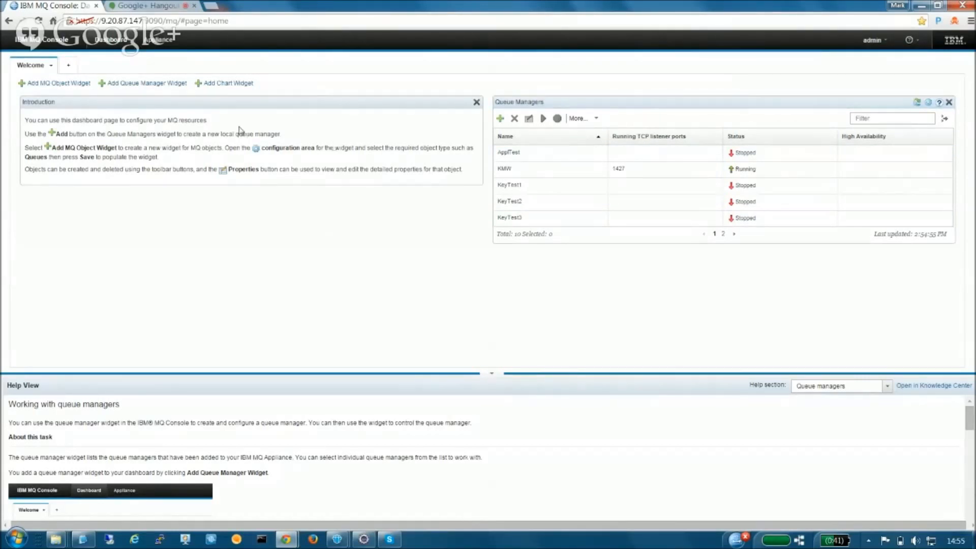
mouse_move(327, 158)
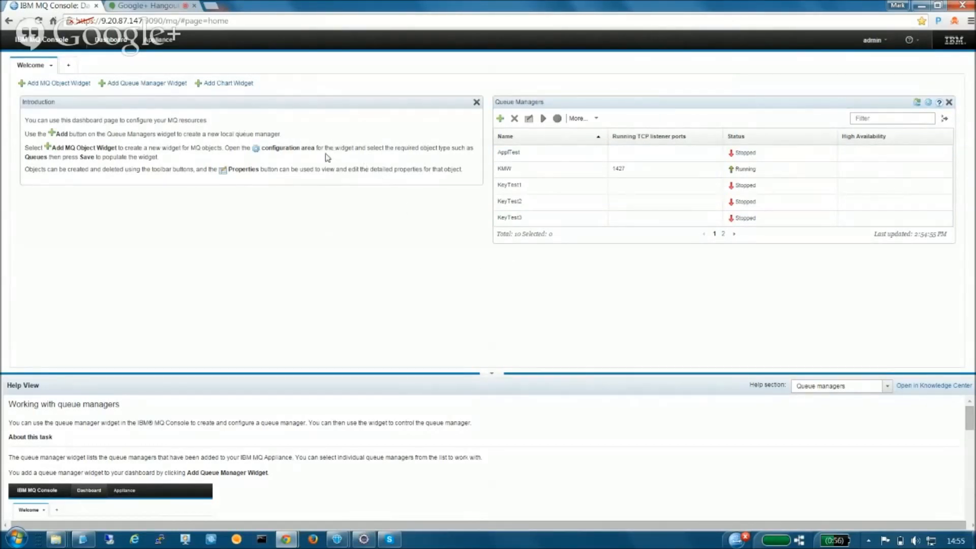
mouse_move(405, 315)
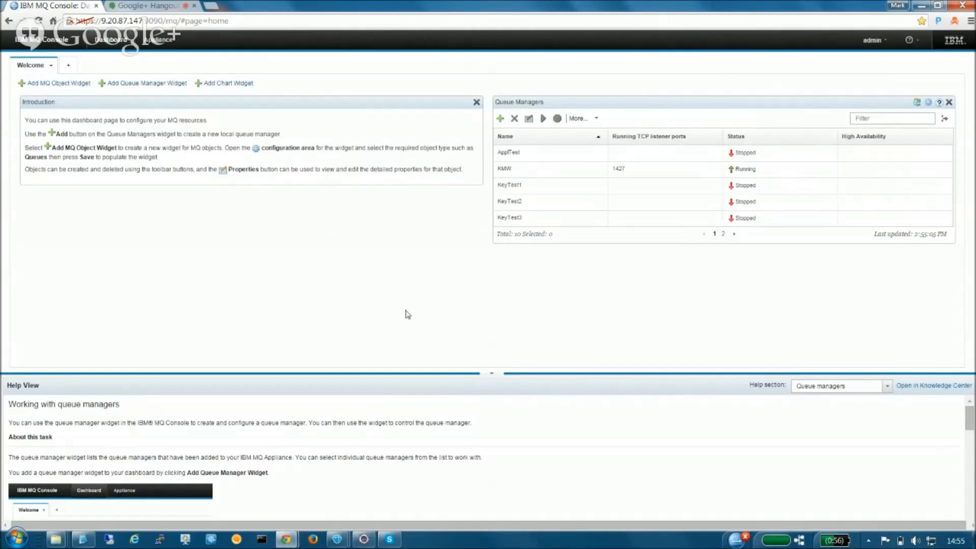
mouse_move(609, 317)
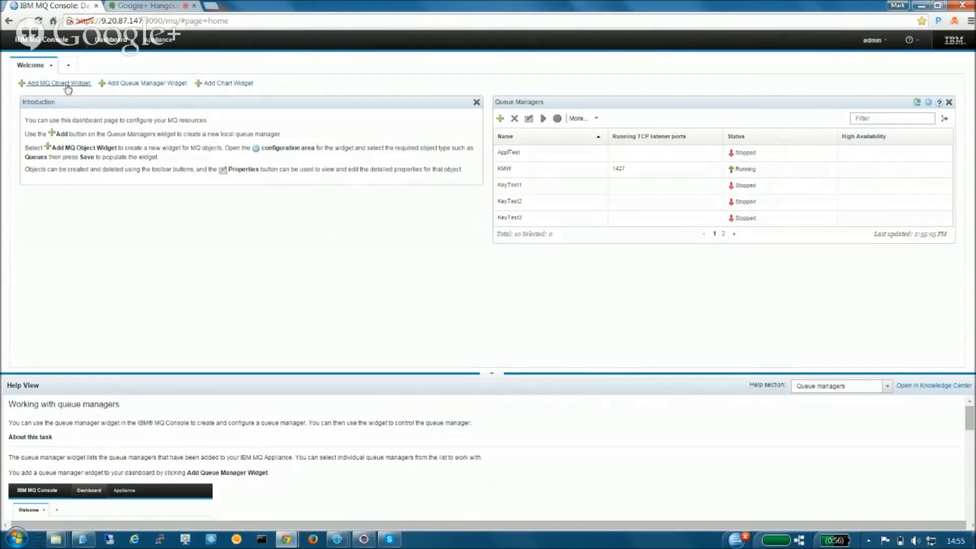
Add an MQ object widget to the dashboard showing queues on QM1.
left_click(58, 83)
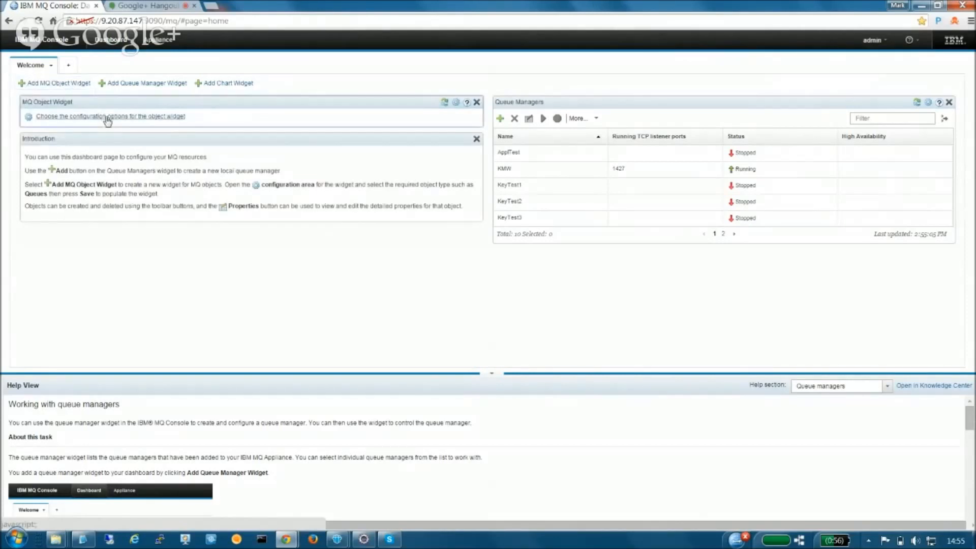
left_click(110, 116)
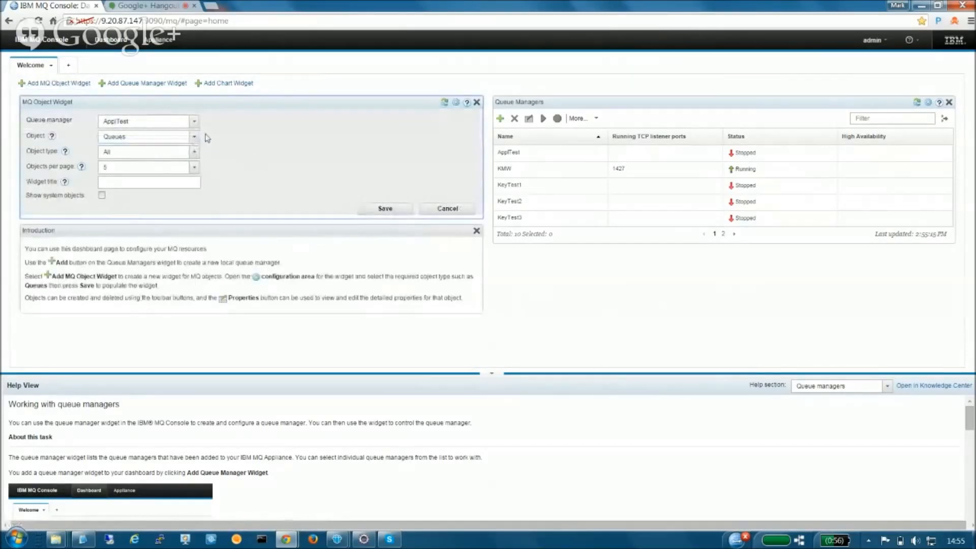
left_click(194, 121)
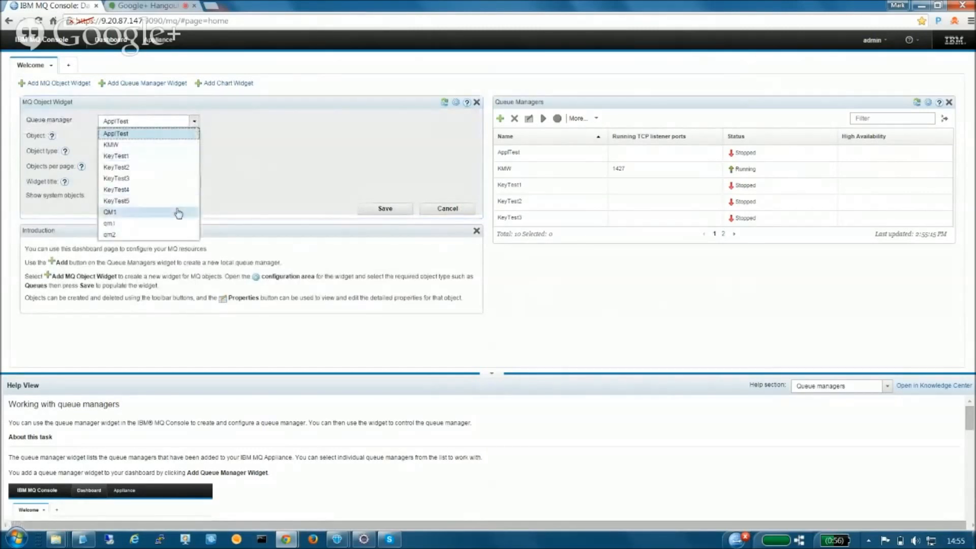
left_click(111, 212)
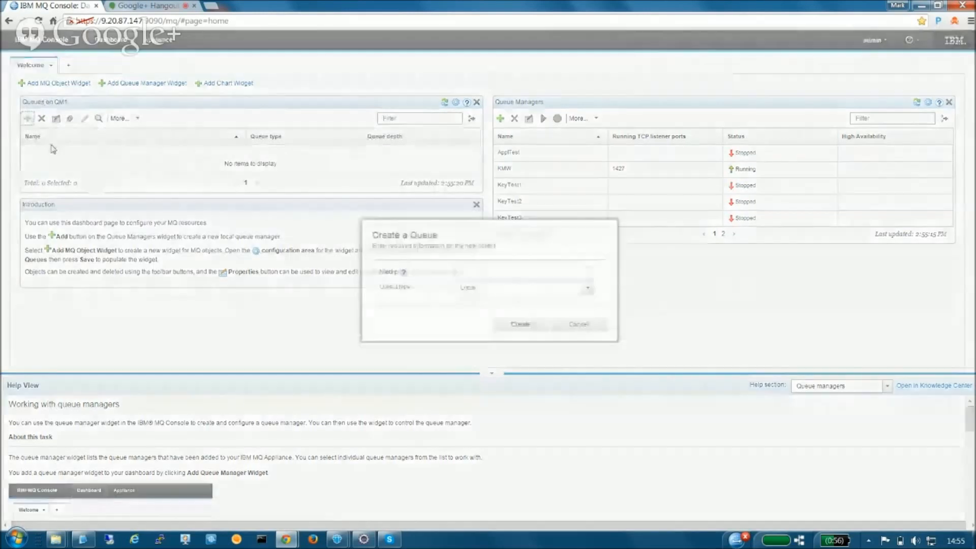
Create a local queue named q1 on QM1.
type("q1")
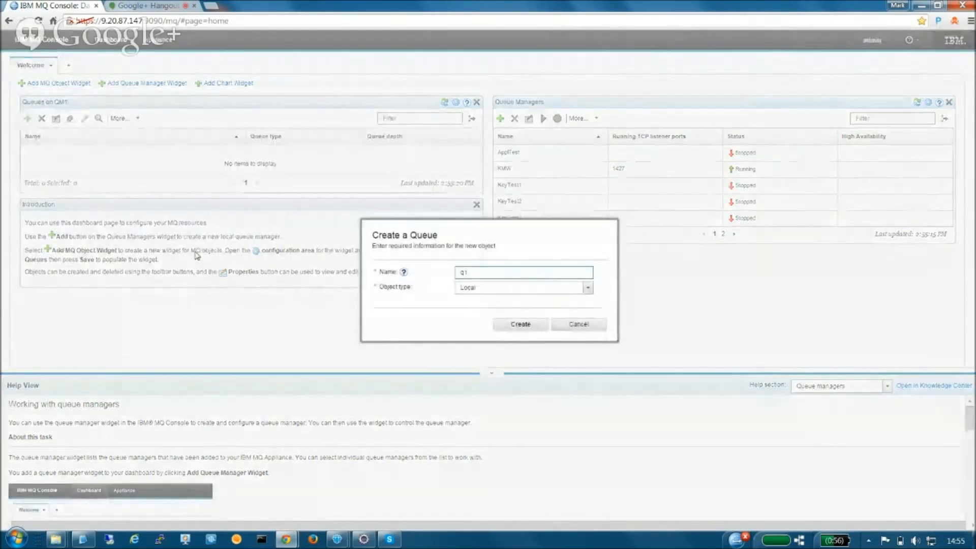
left_click(521, 324)
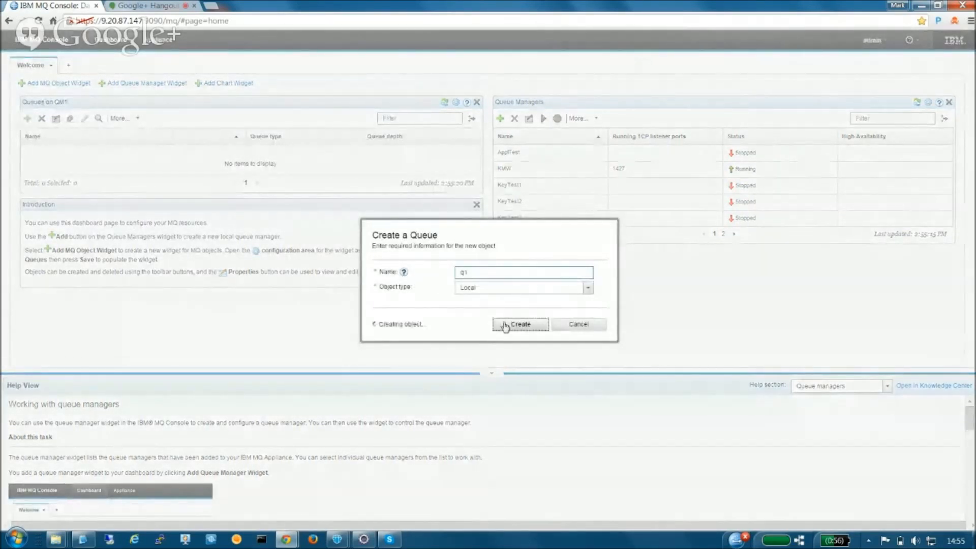
left_click(519, 324)
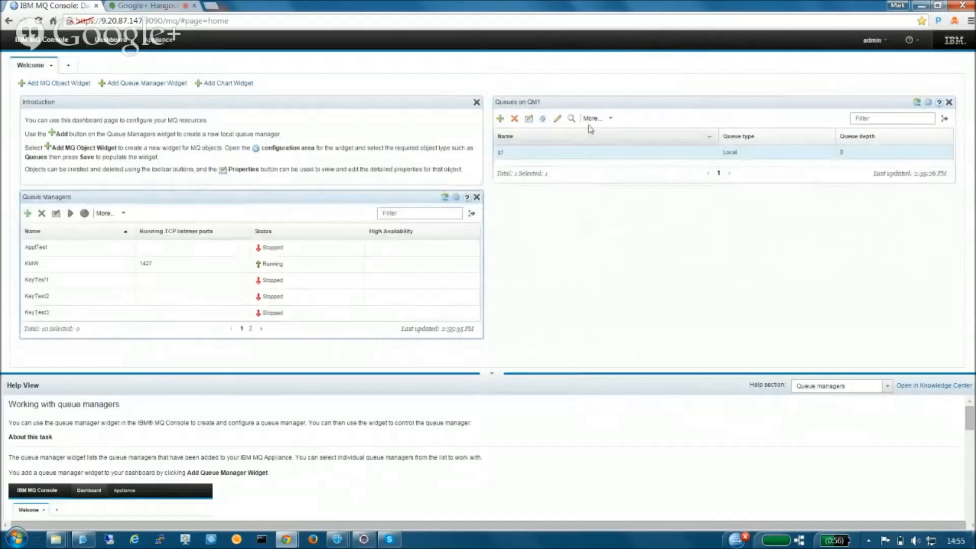
mouse_move(257, 97)
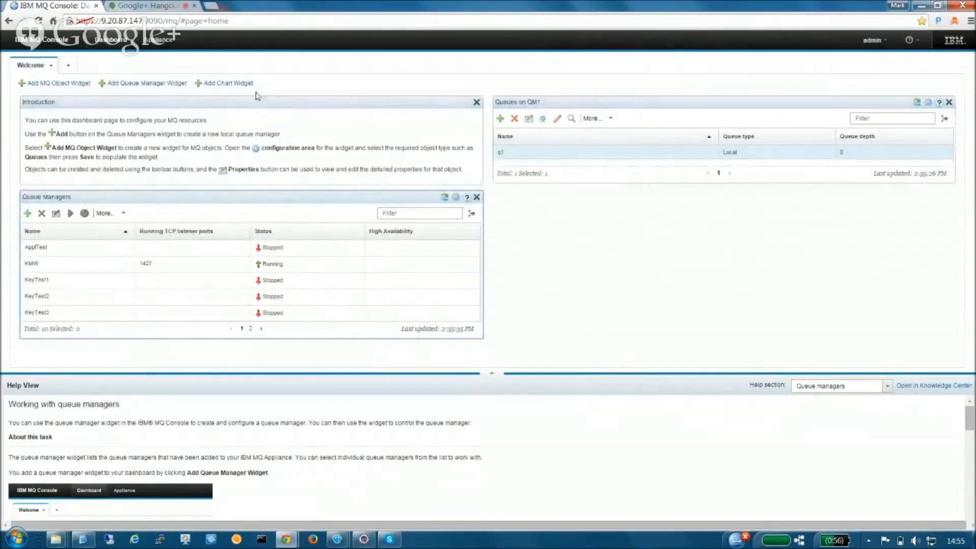
Add a chart widget plotting API usage MQPUT count for QM1 in green.
left_click(227, 82)
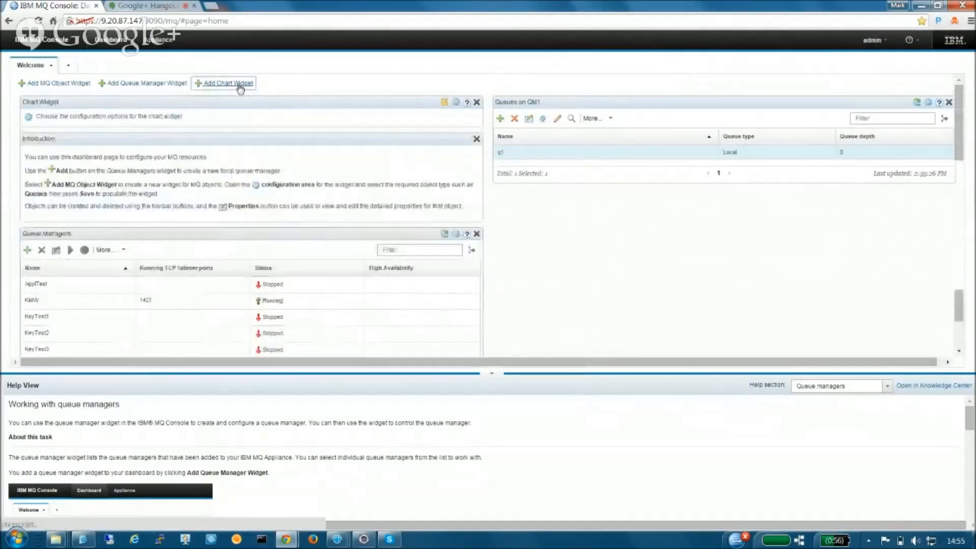
mouse_move(146, 120)
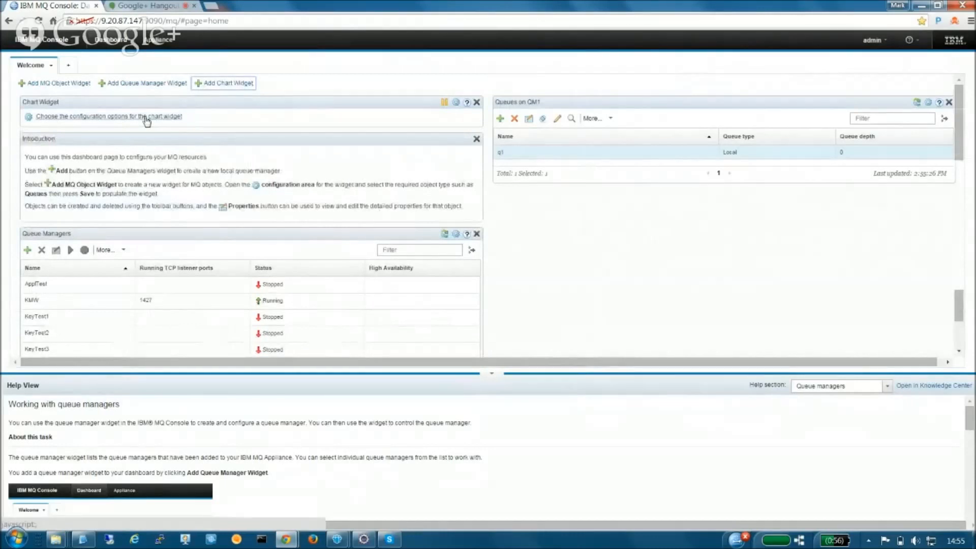
left_click(109, 116)
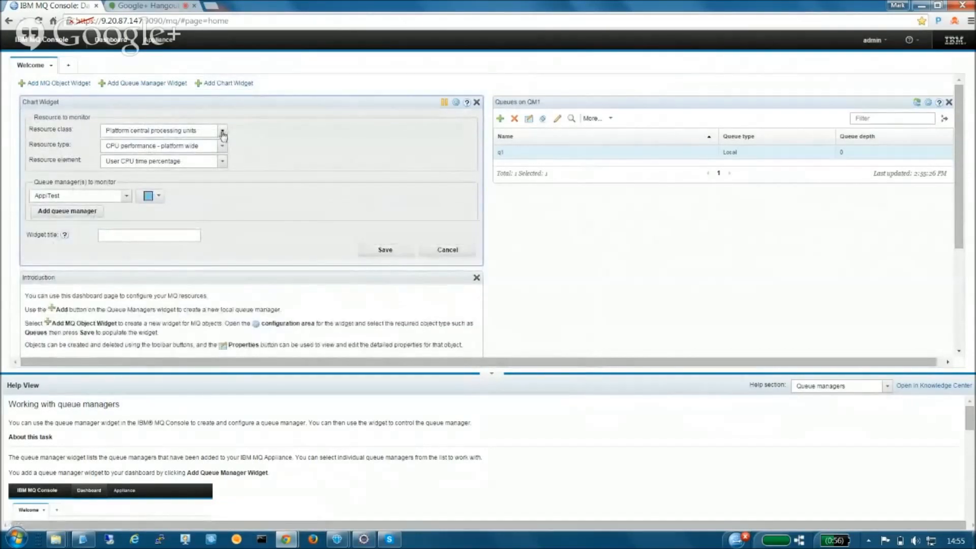
left_click(222, 130)
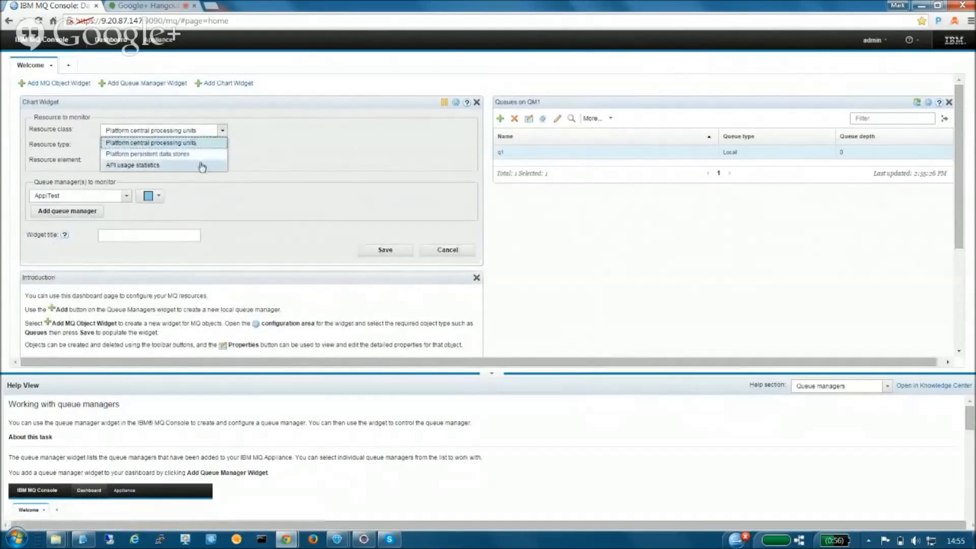
left_click(132, 165)
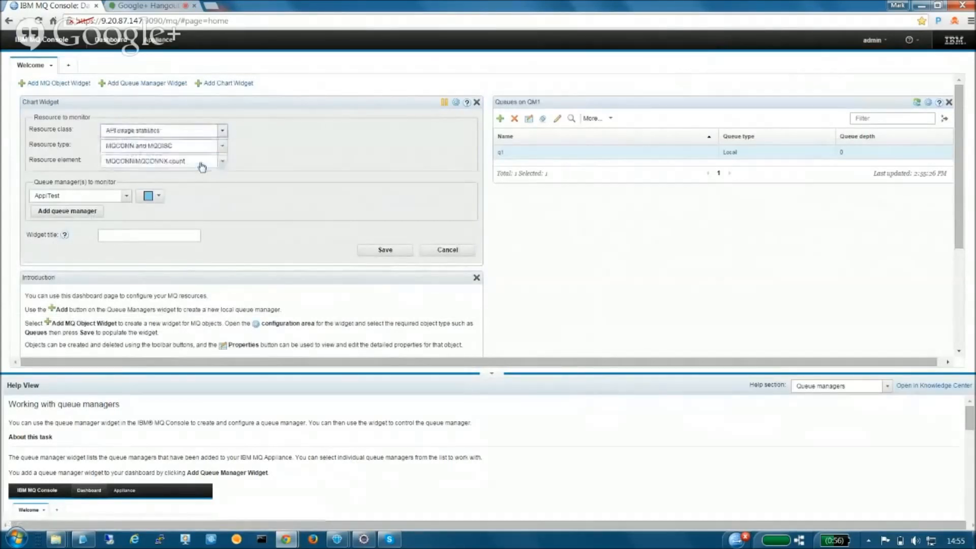
left_click(222, 146)
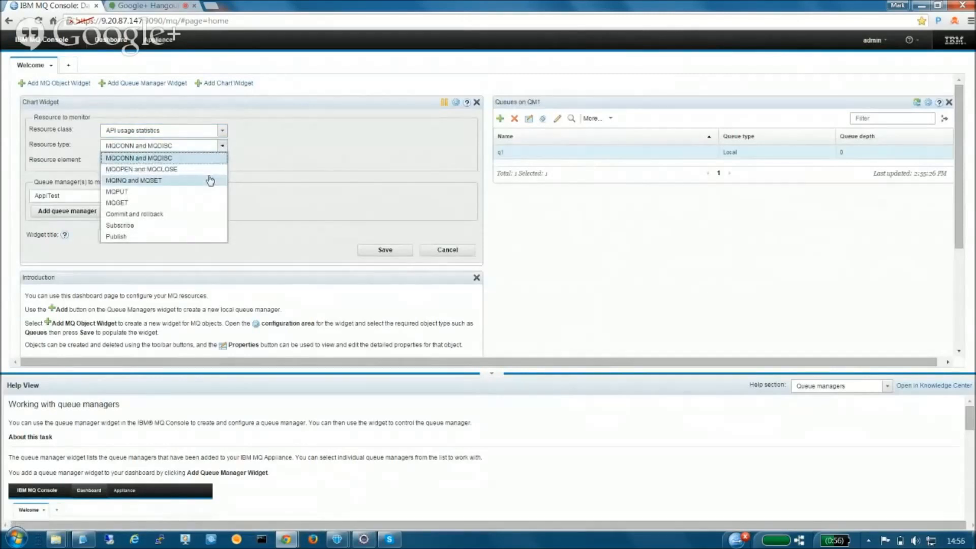
left_click(117, 191)
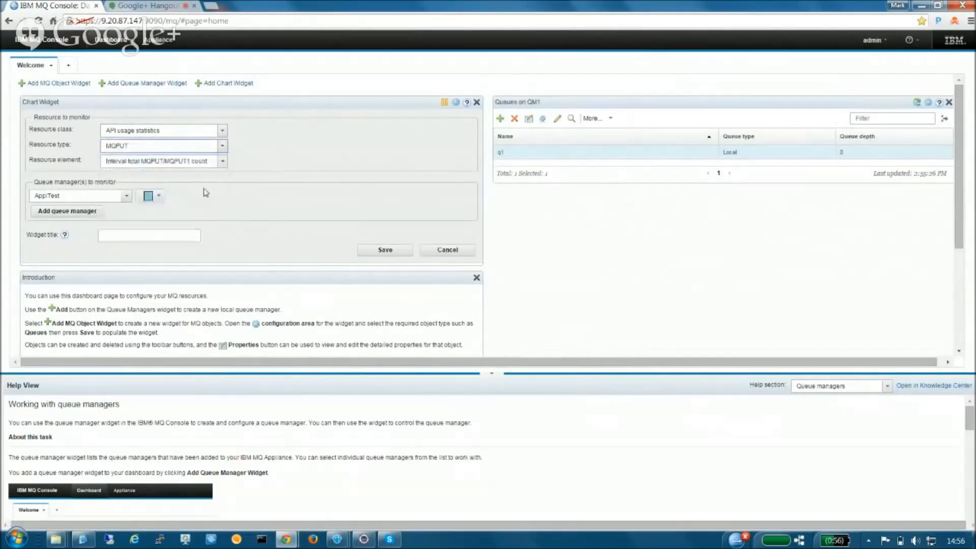
left_click(127, 195)
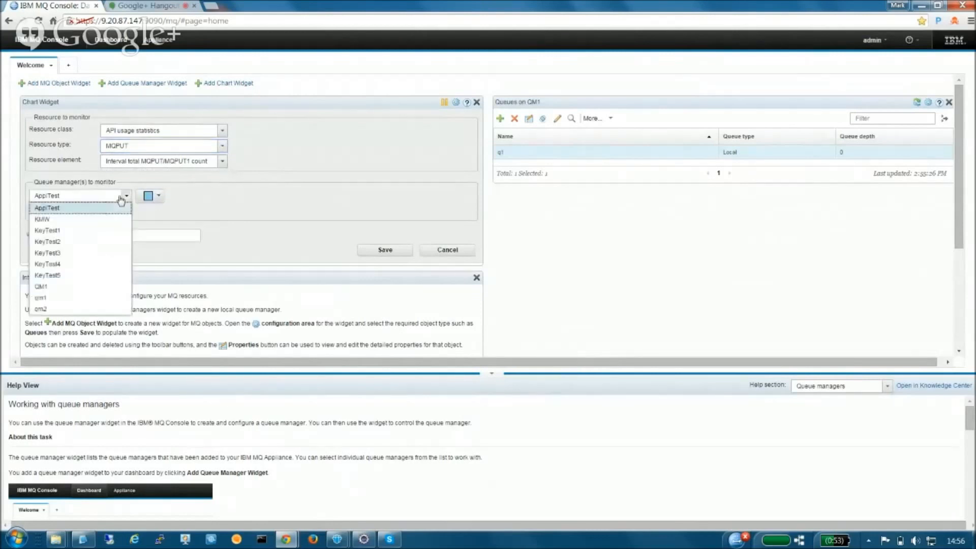
mouse_move(87, 287)
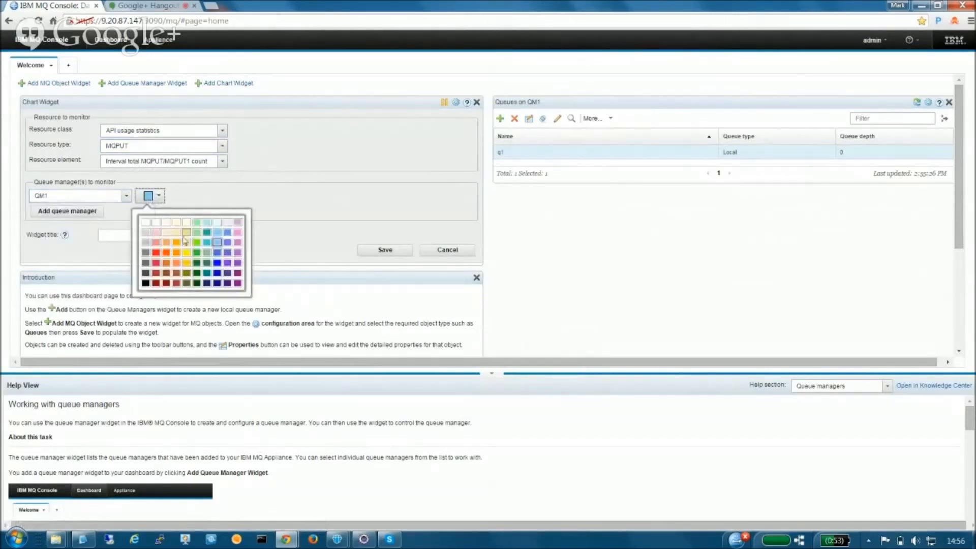
left_click(185, 242)
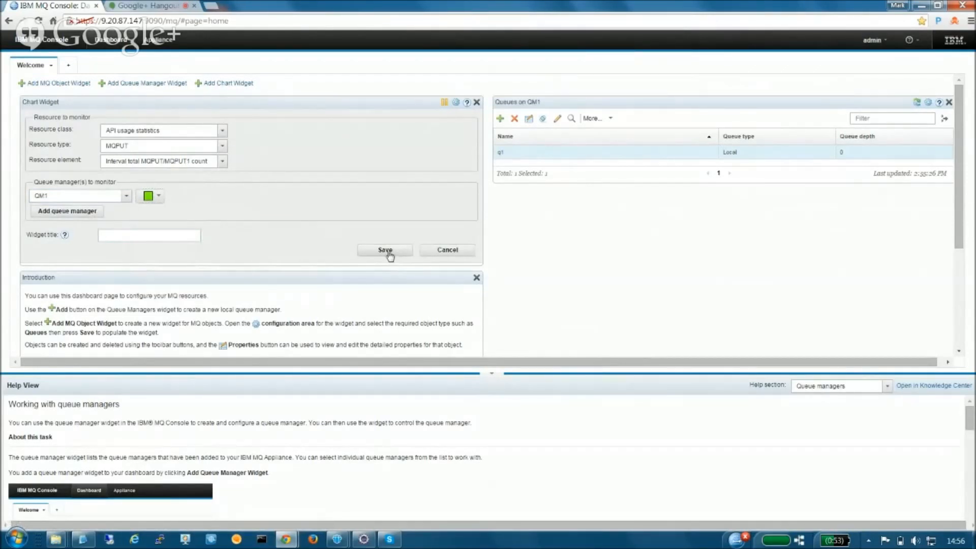
left_click(385, 250)
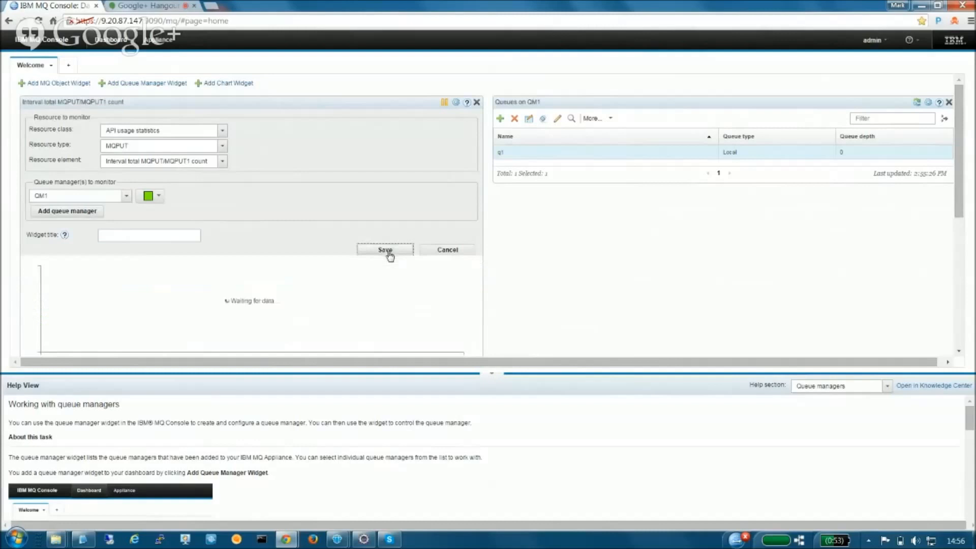
Close the chart configuration so the MQPUT chart plots QM1 data.
left_click(385, 249)
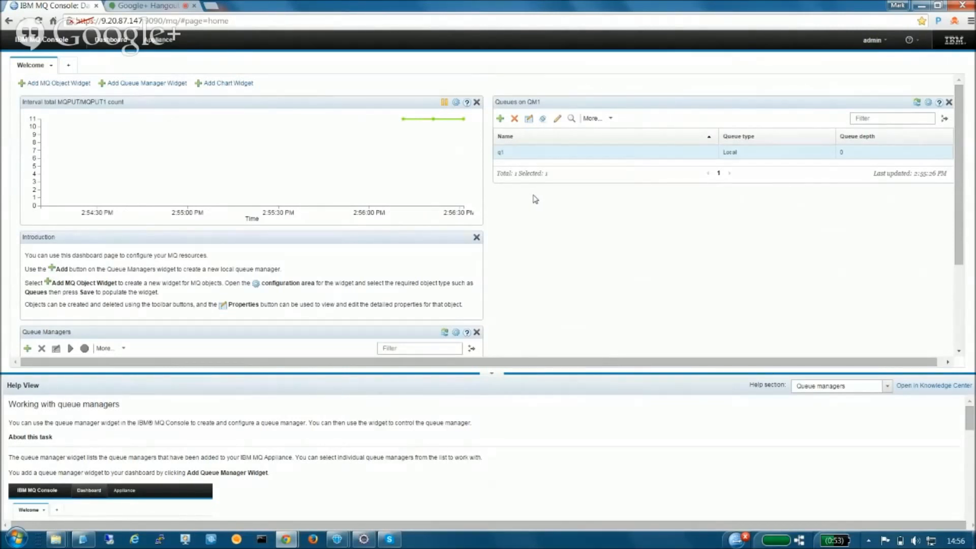
mouse_move(530, 198)
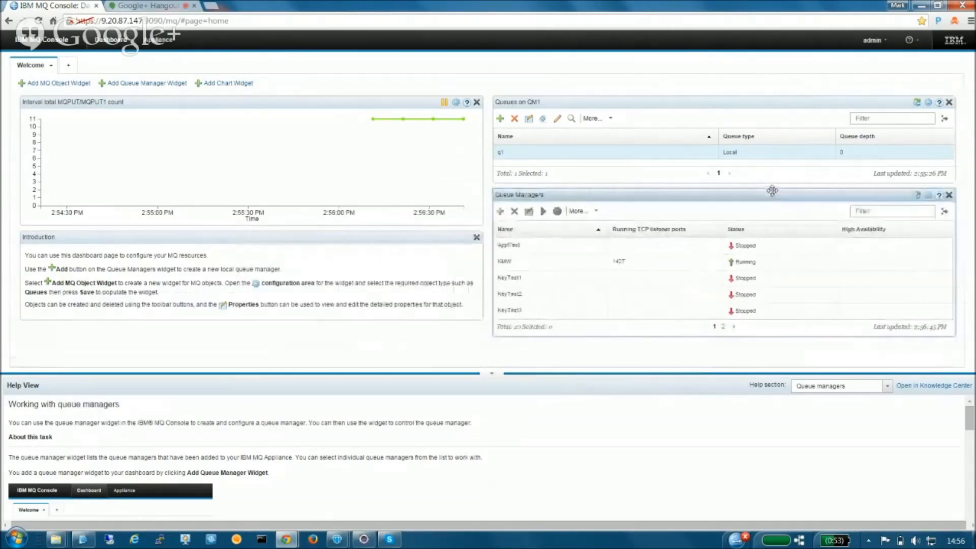
mouse_move(261, 338)
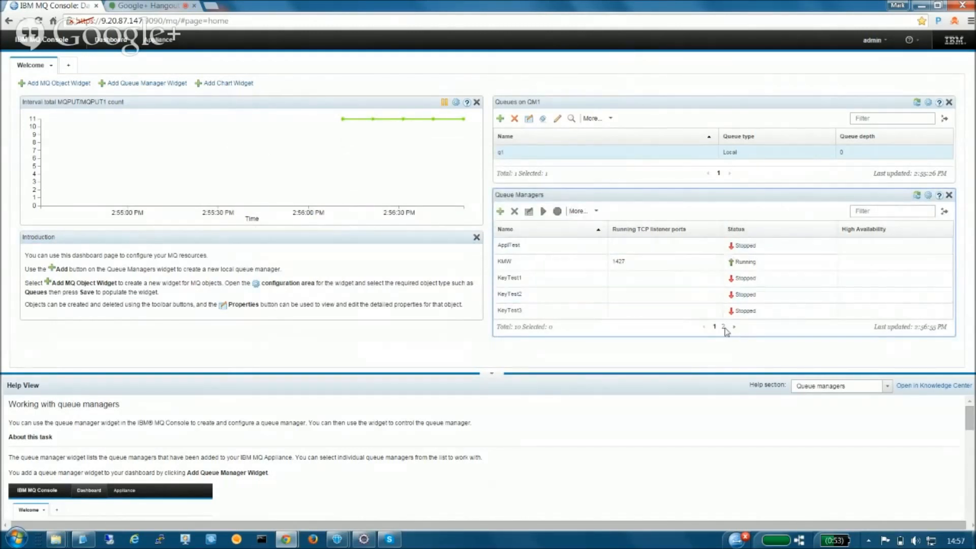
mouse_move(723, 326)
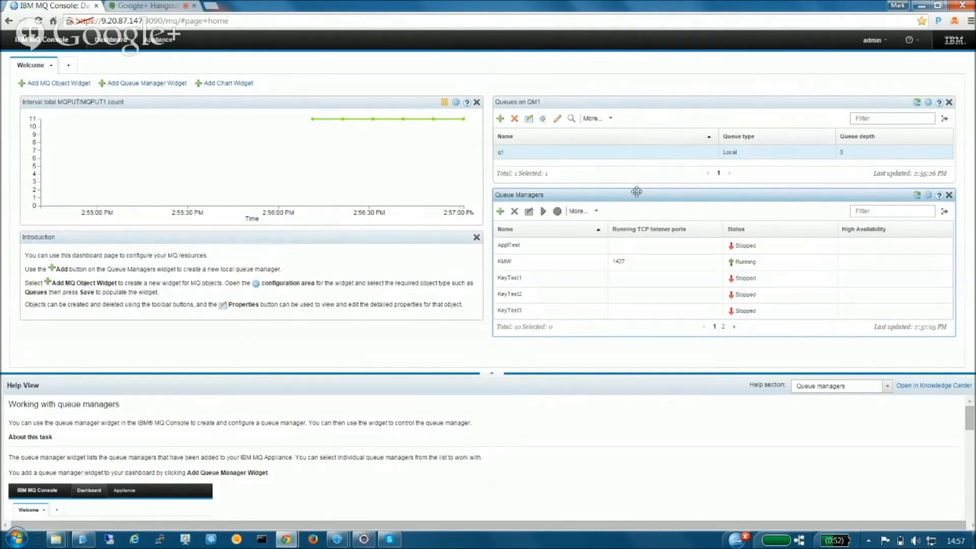
mouse_move(632, 184)
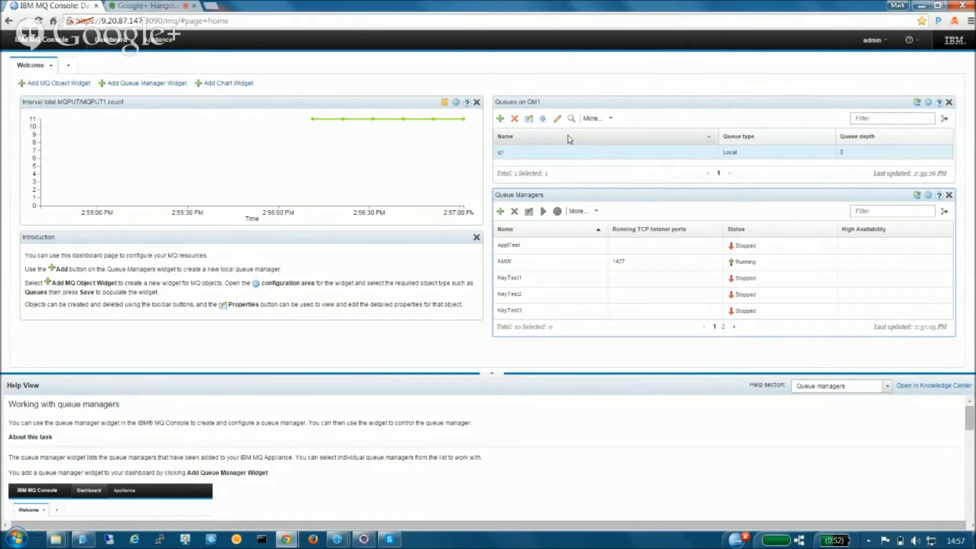
mouse_move(558, 118)
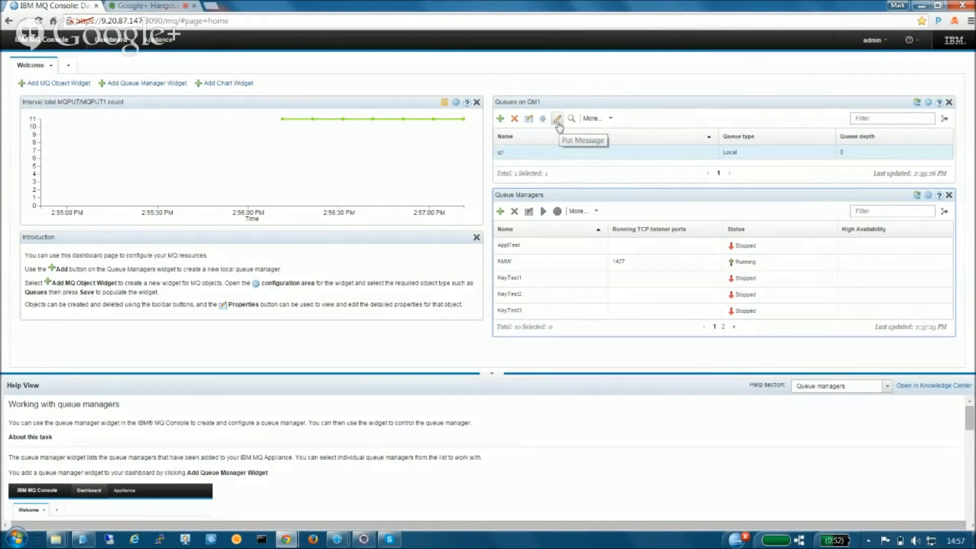
Put 1000 copies of message 'wertyu' onto queue q1 and close the dialog.
left_click(557, 119)
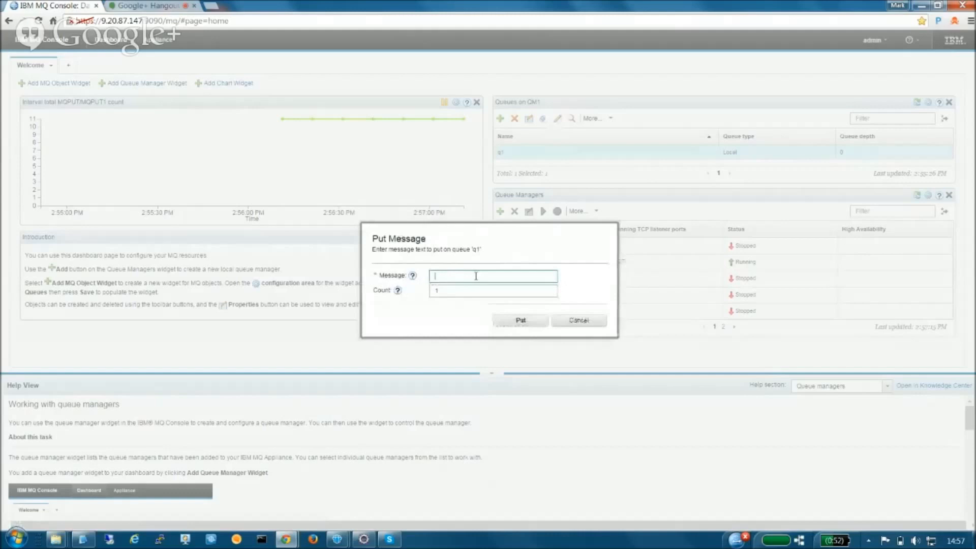
type("wertyu")
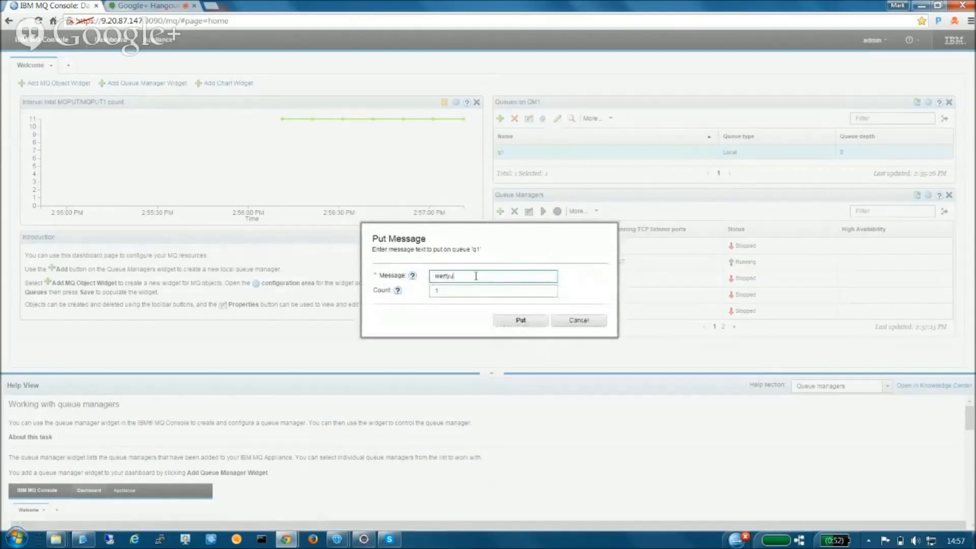
type("1000")
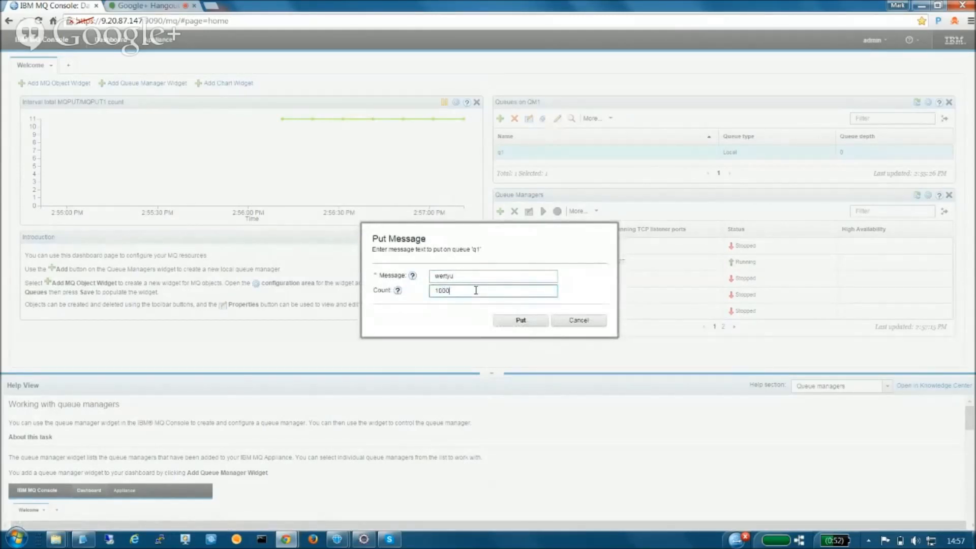
left_click(520, 320)
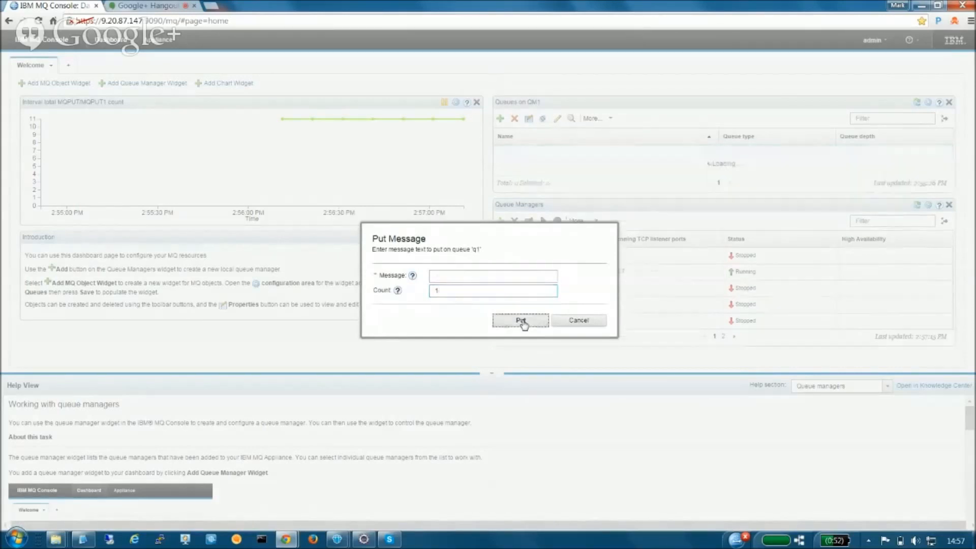
left_click(520, 320)
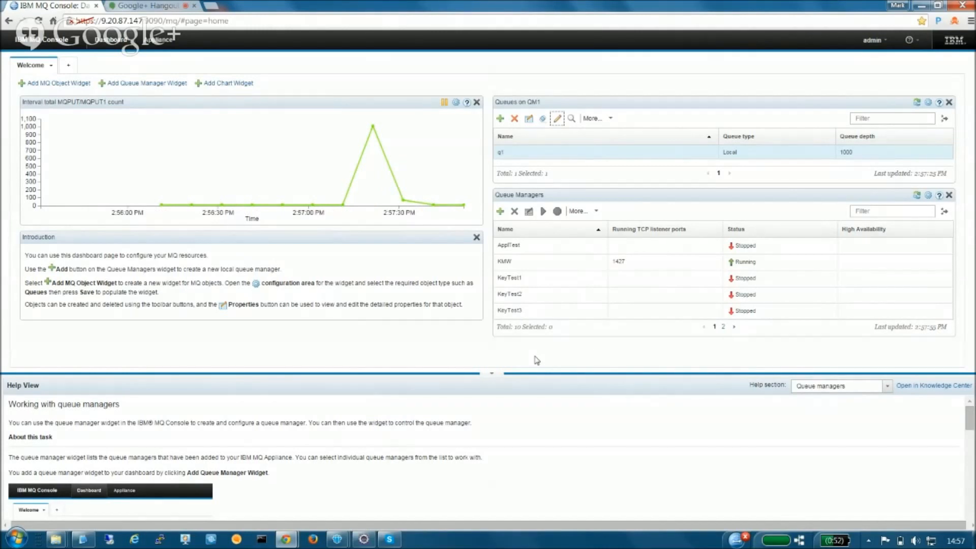
mouse_move(454, 380)
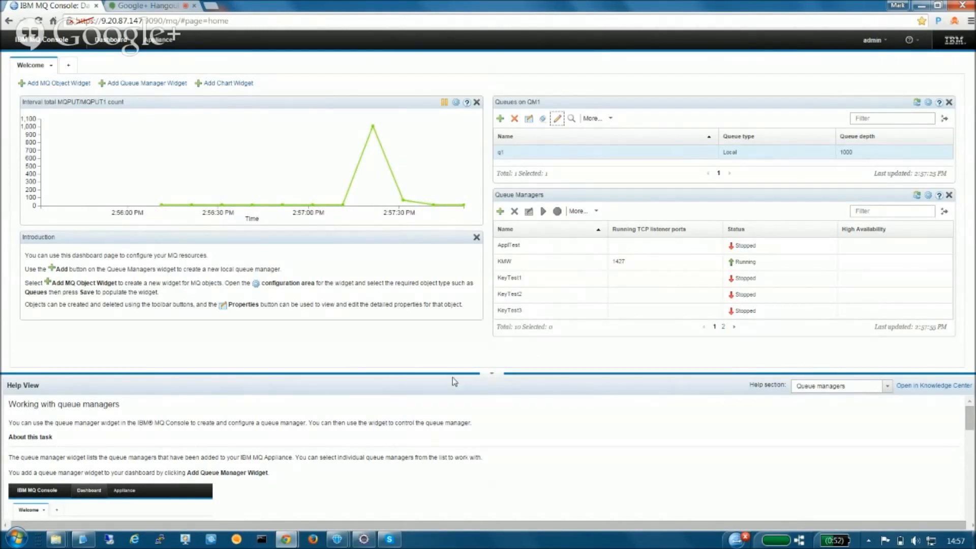
mouse_move(633, 452)
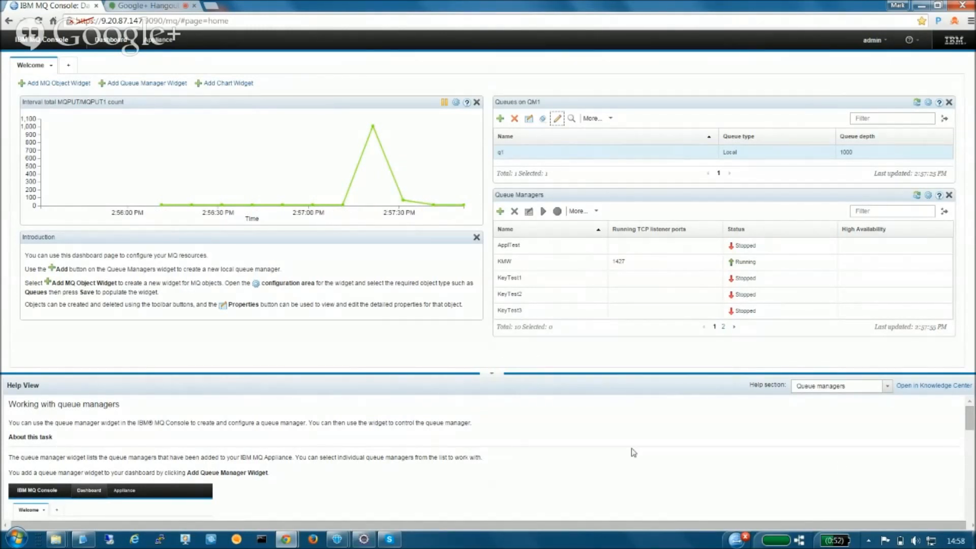
scroll("down", 3)
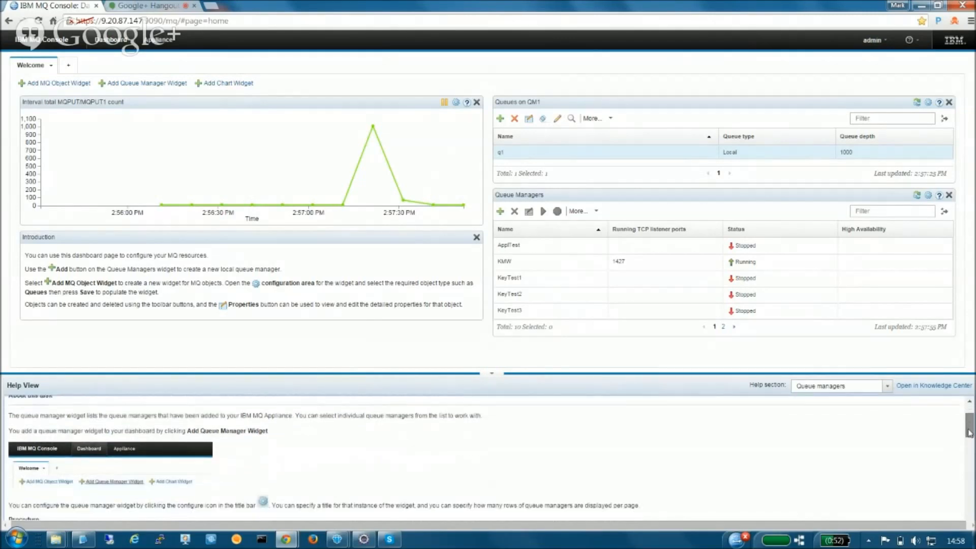
scroll("down", 3)
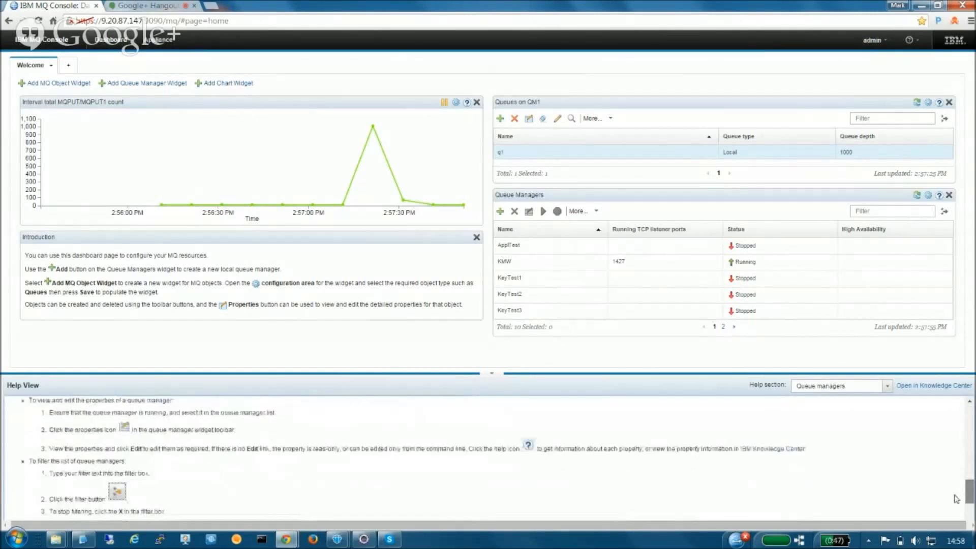
scroll("up", 3)
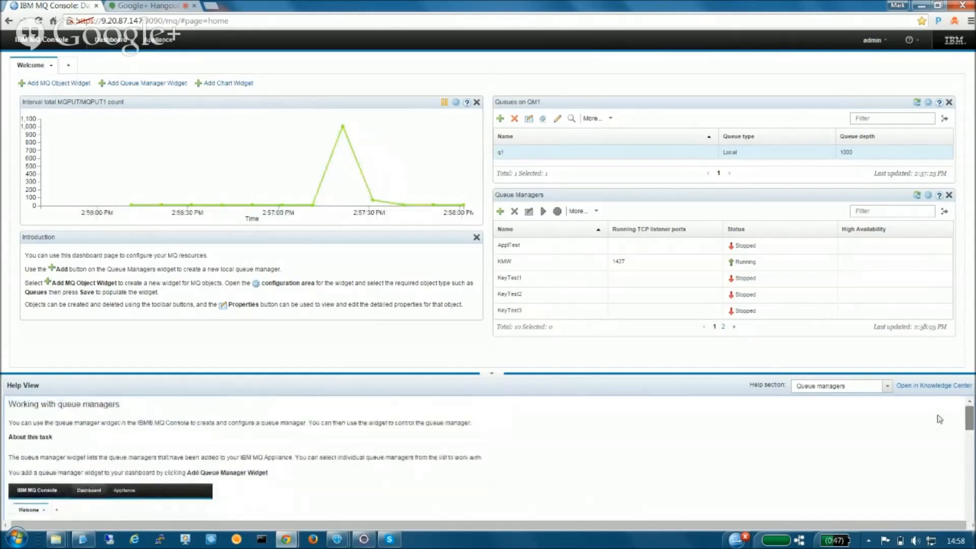
mouse_move(762, 357)
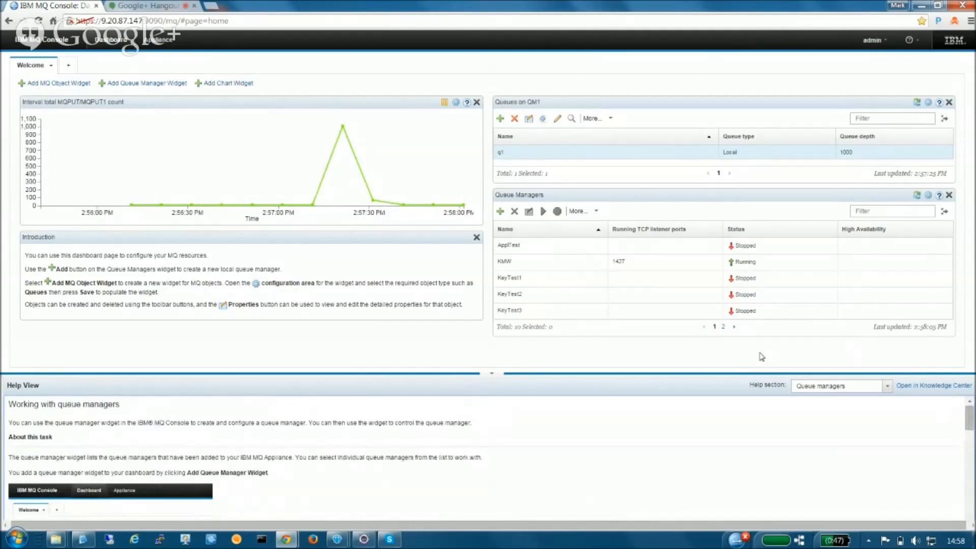
mouse_move(672, 335)
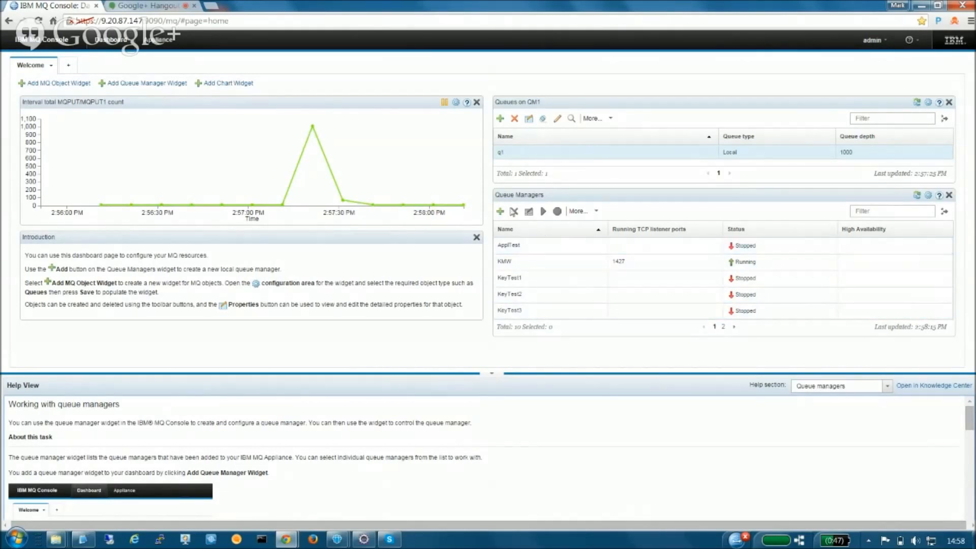
mouse_move(399, 83)
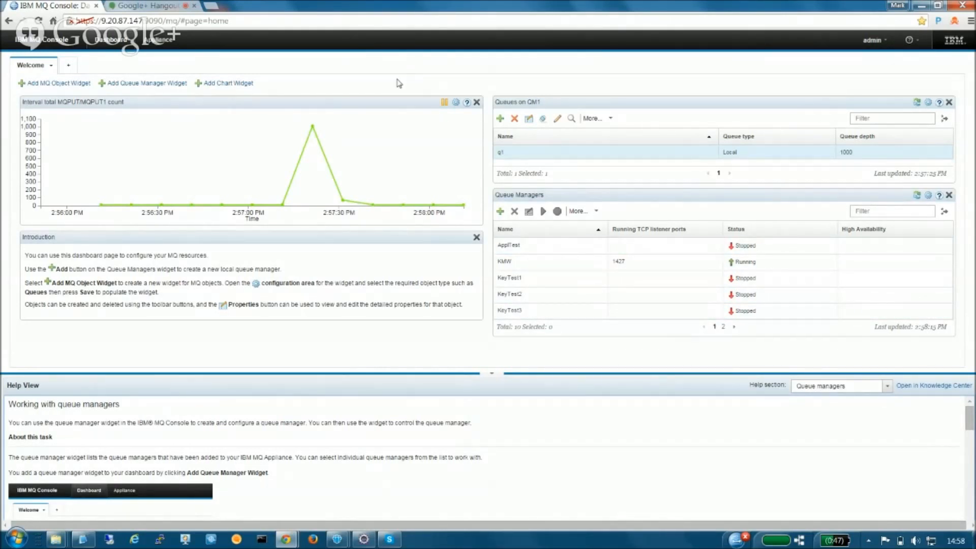